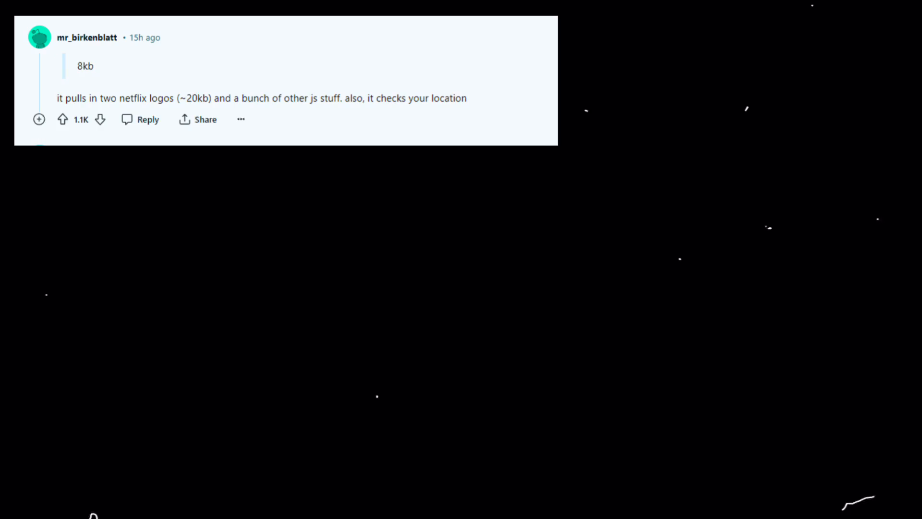
scroll("down", 3)
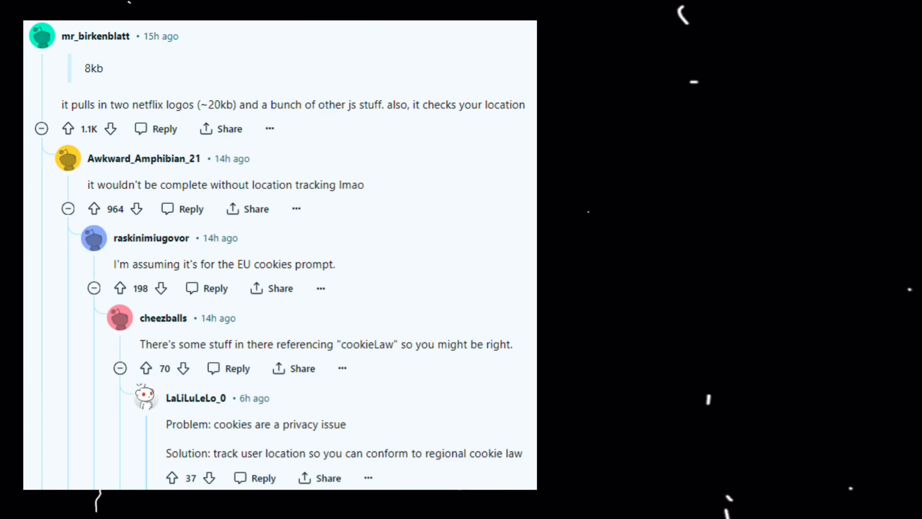
left_click(42, 128)
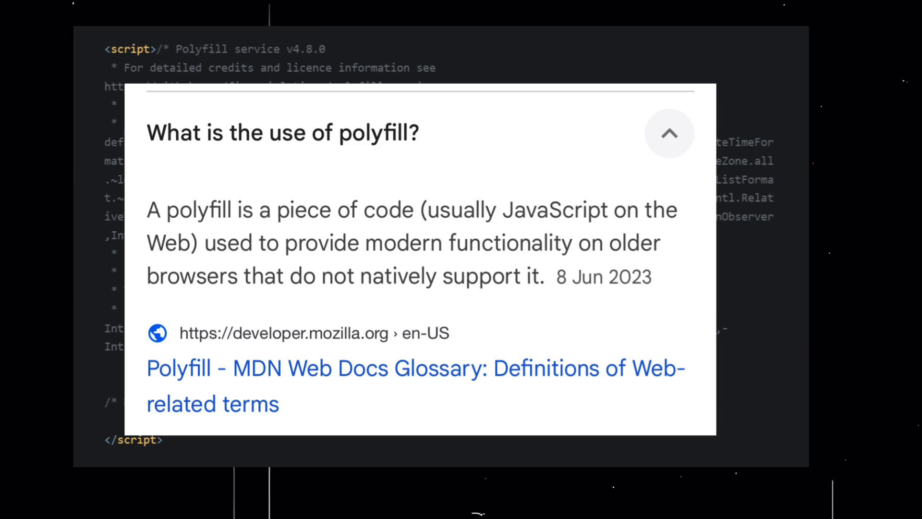
left_click(668, 134)
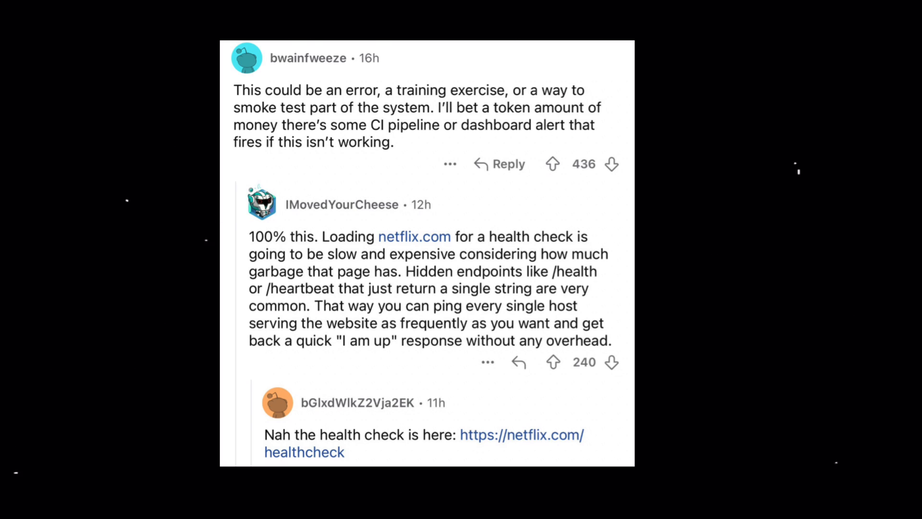
scroll("down", 3)
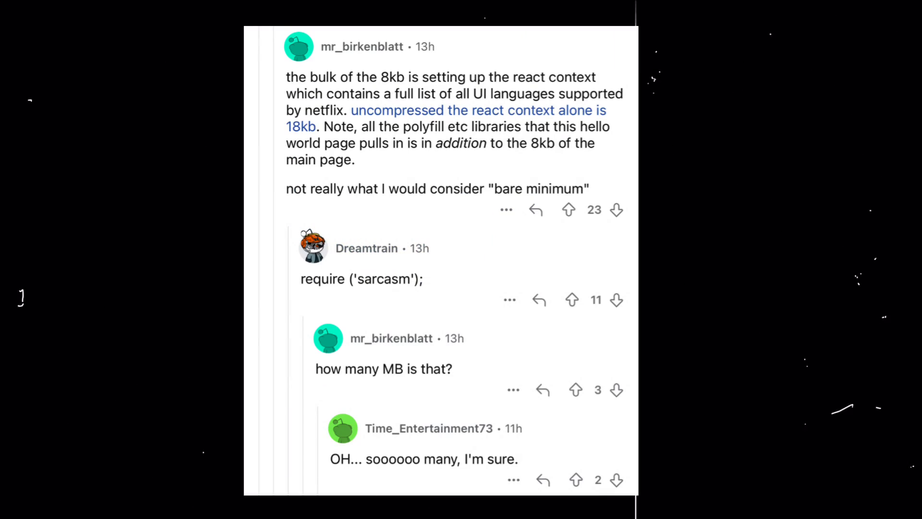